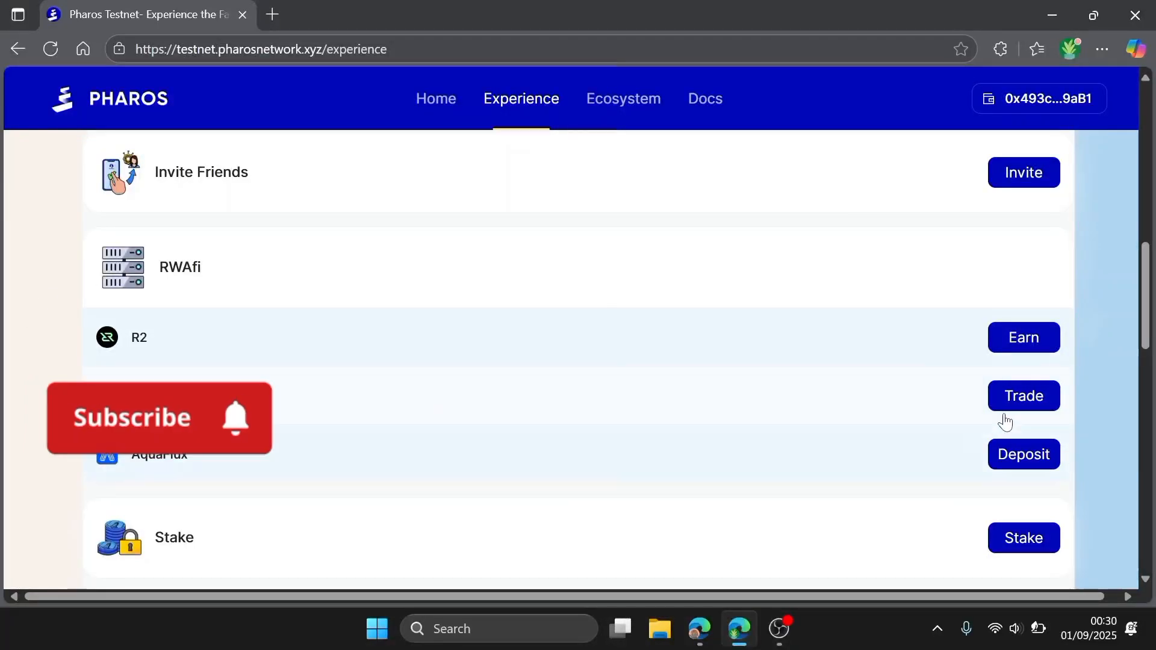
Step: Open Spout Finance from the RWAfi Trade entry on the Pharos Experience page
click(1023, 396)
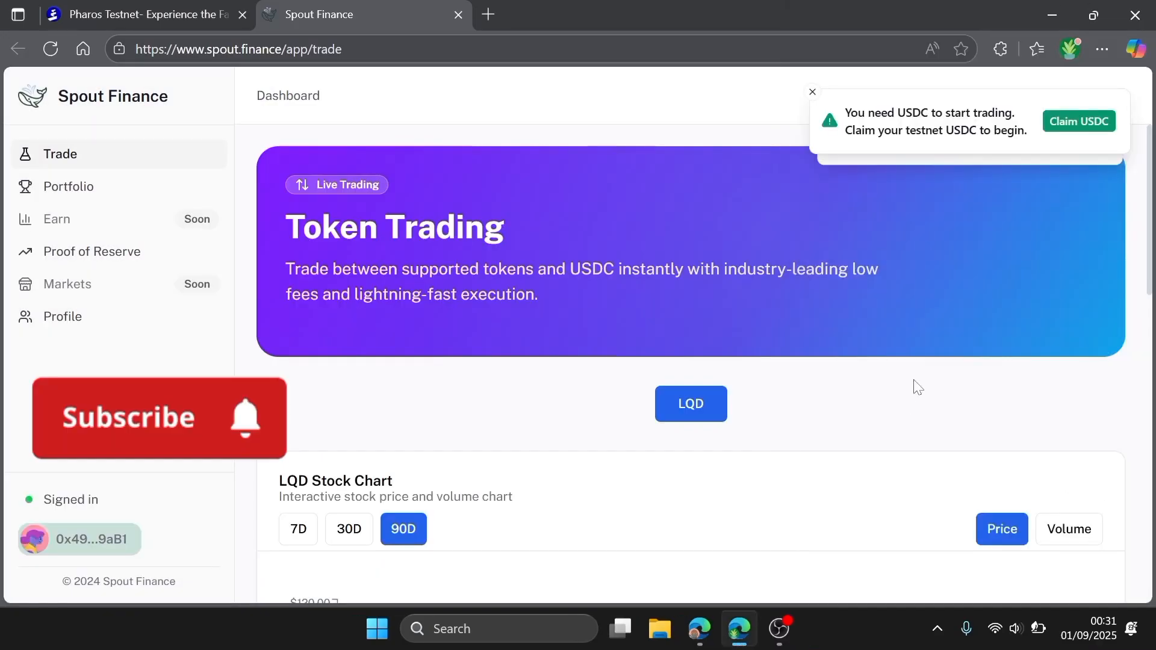
Step: Start KYC via Complete Profile and reach the Create OnchainID verification step
click(158, 418)
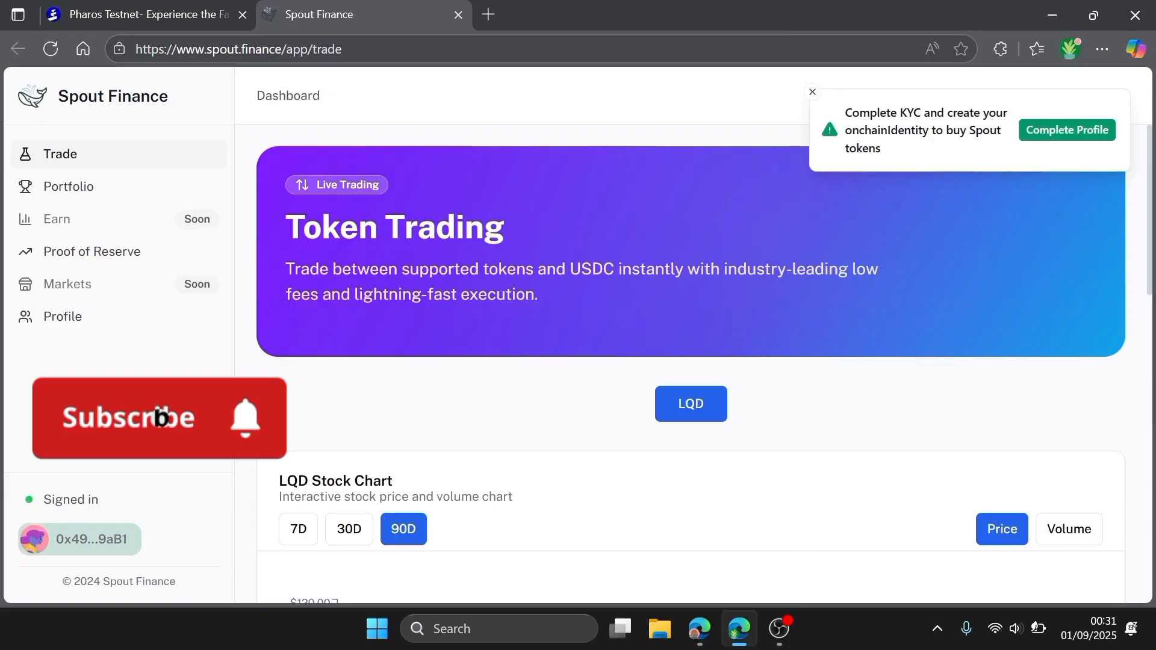
click(158, 417)
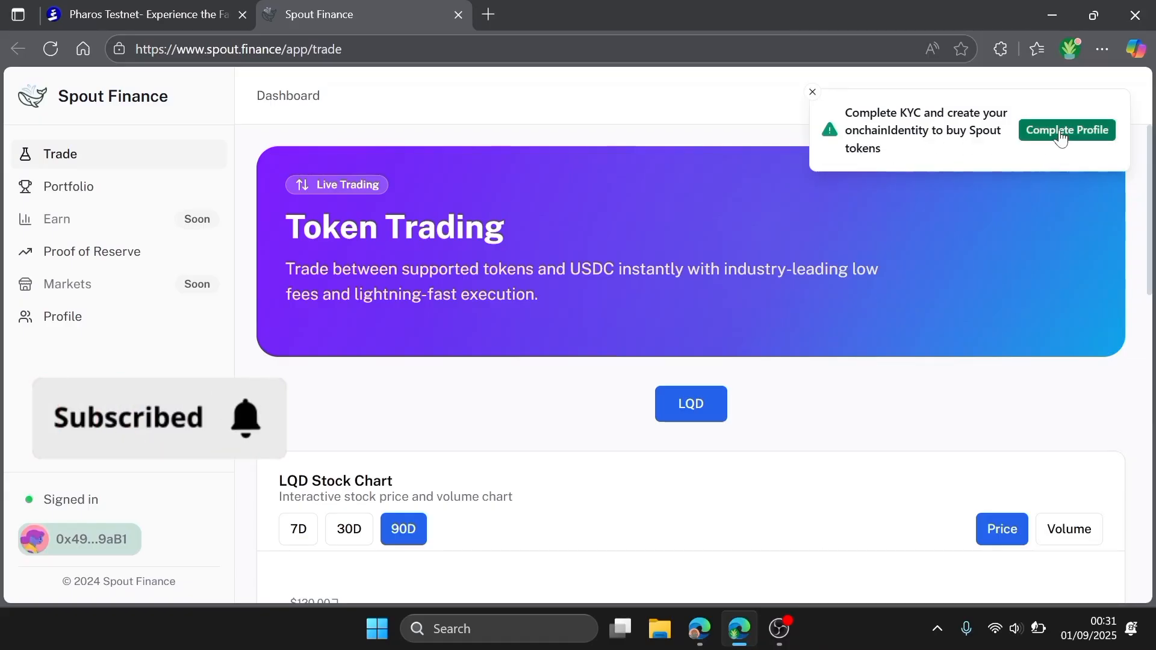
click(1067, 130)
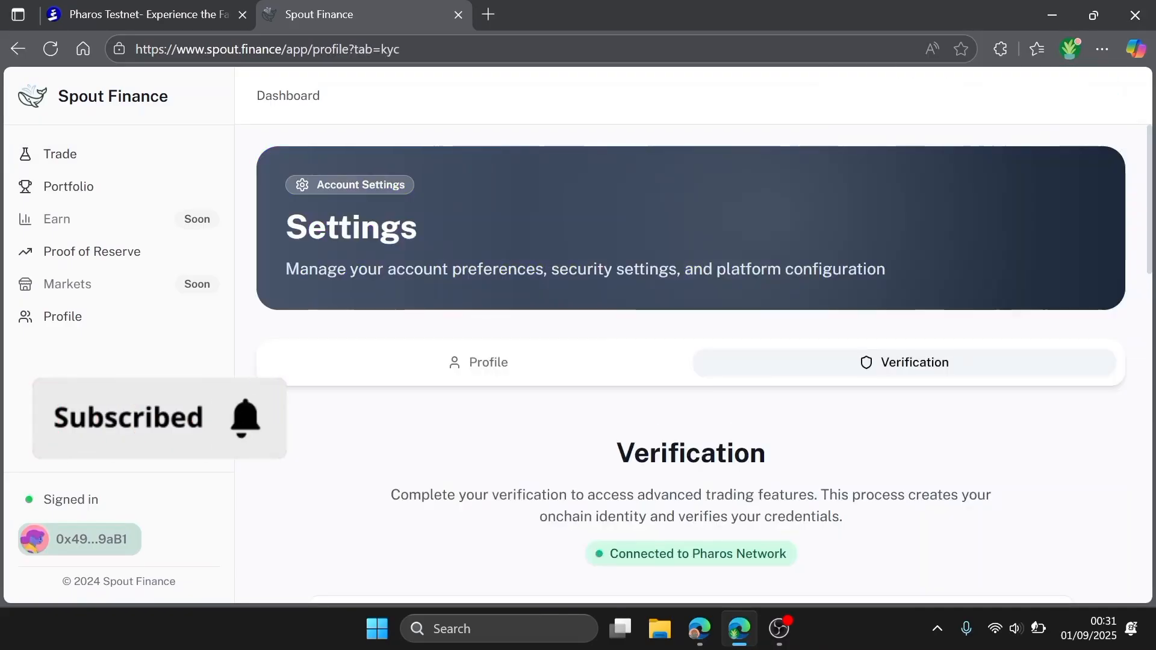
scroll(down, 3)
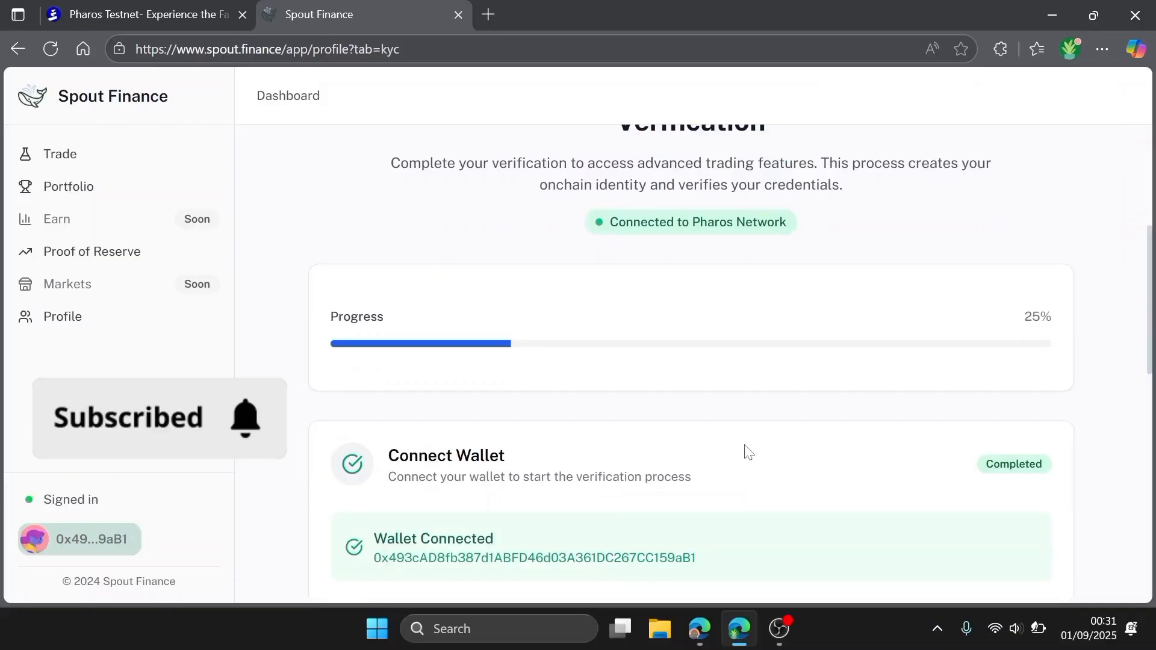
scroll(down, 3)
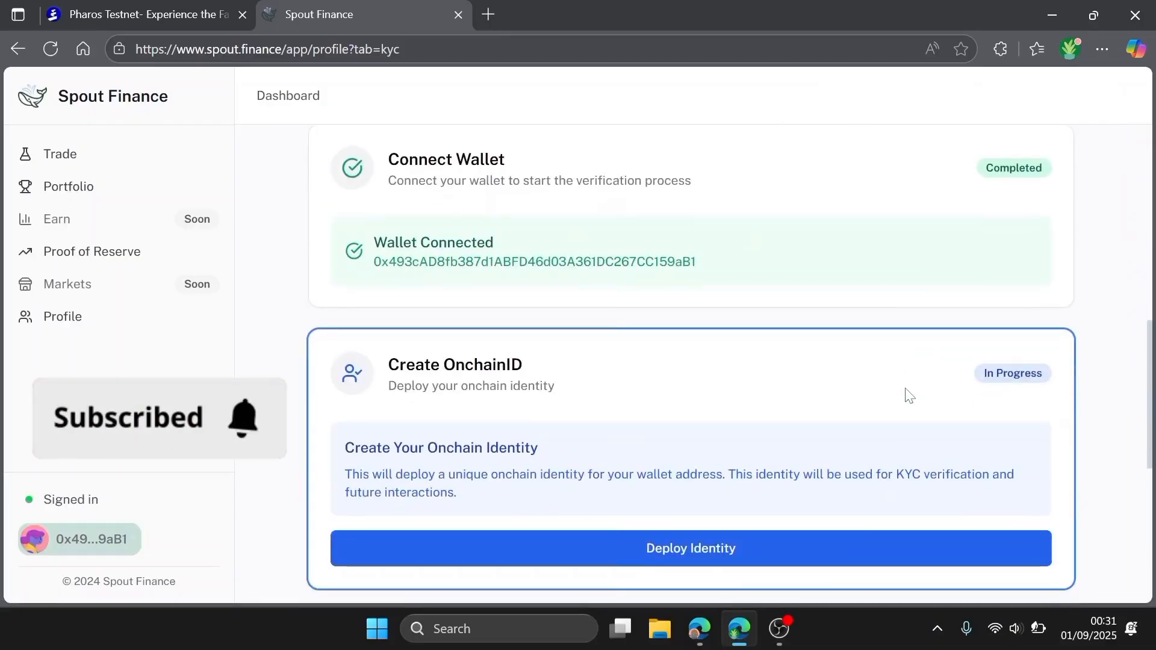
Step: Deploy the onchain identity and approve both identity and verification-claim transactions in MetaMask
click(690, 547)
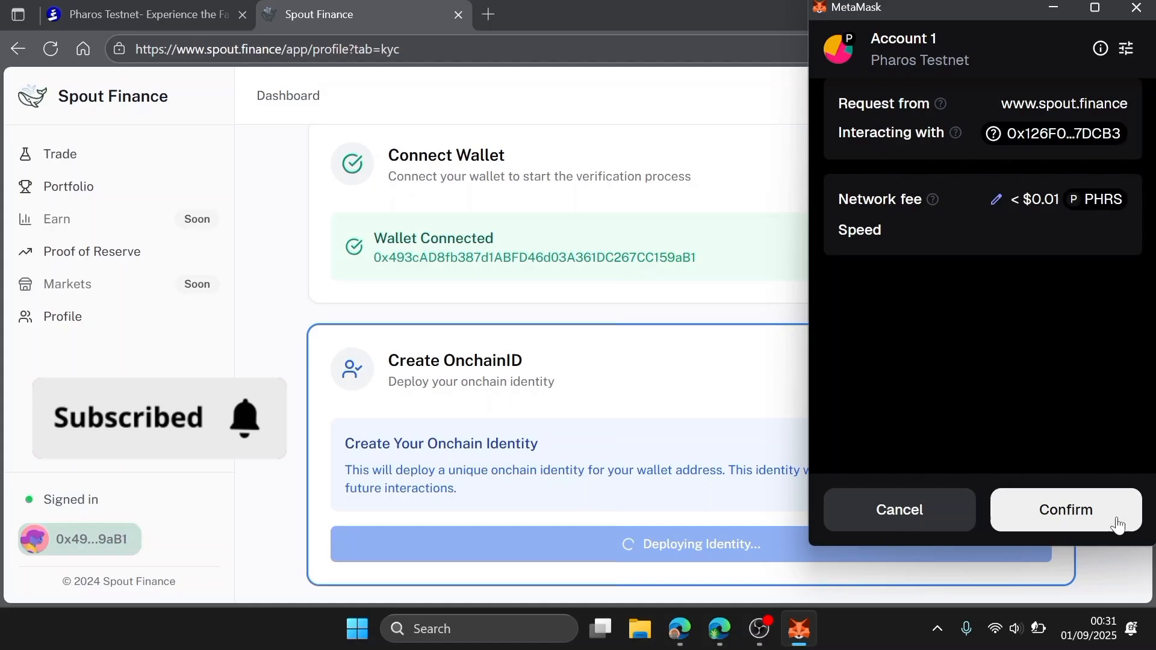
click(1065, 510)
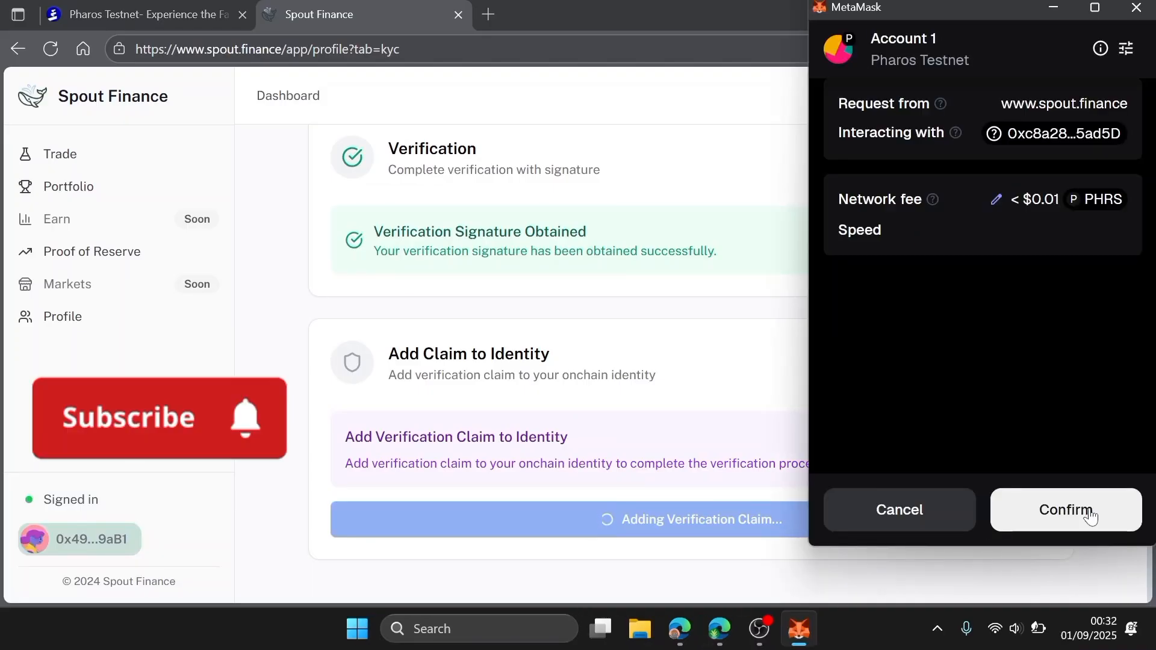
click(1066, 509)
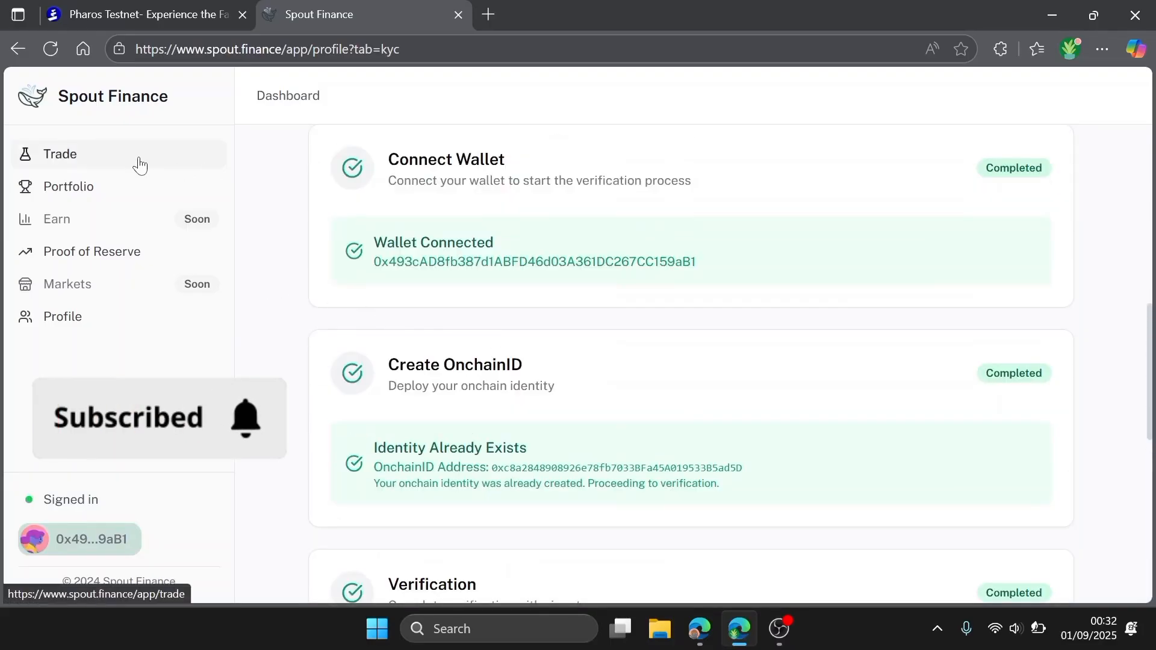
Step: Enter 1 USDC in the Buy SLQD form on the Trade page
click(60, 154)
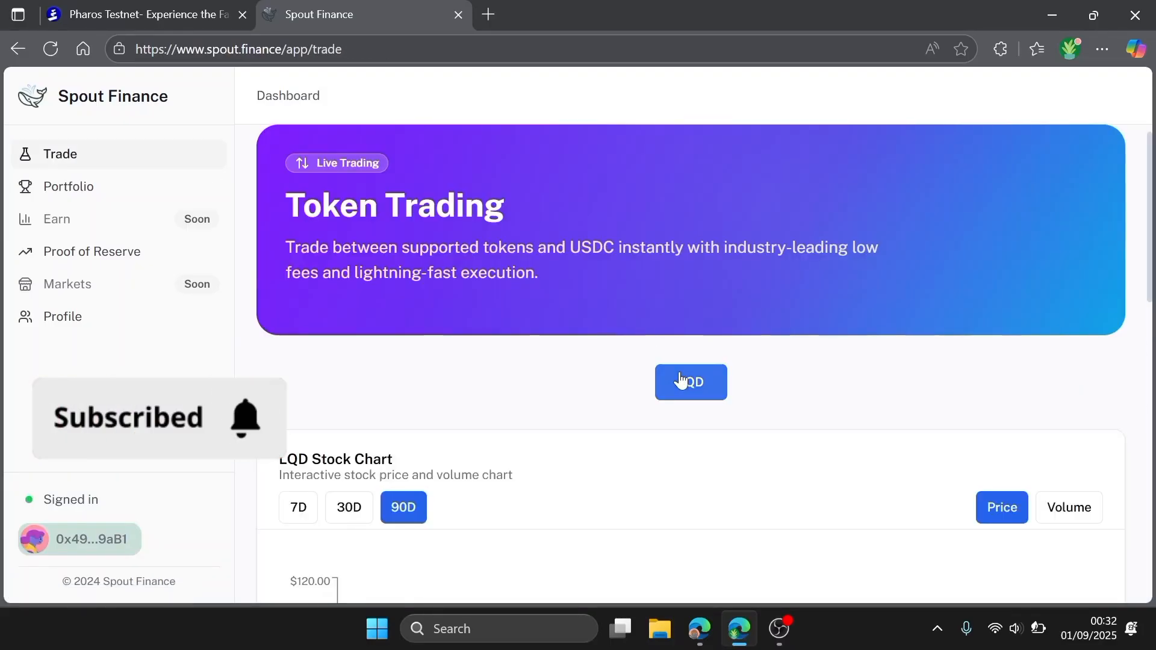
scroll(down, 3)
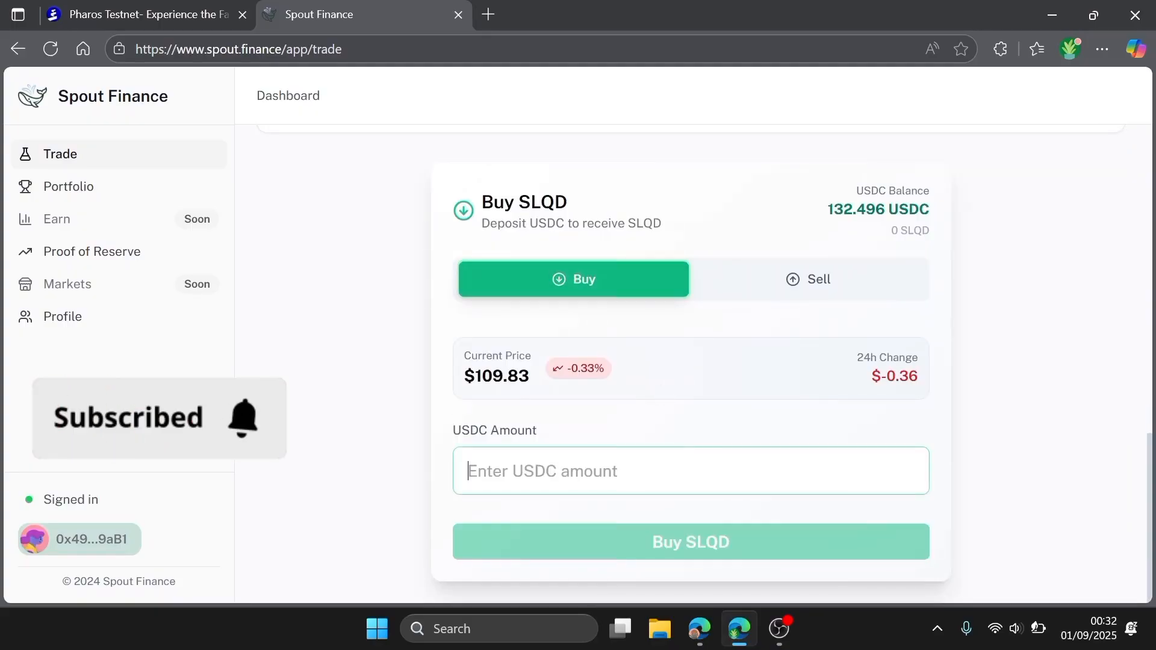
text(1)
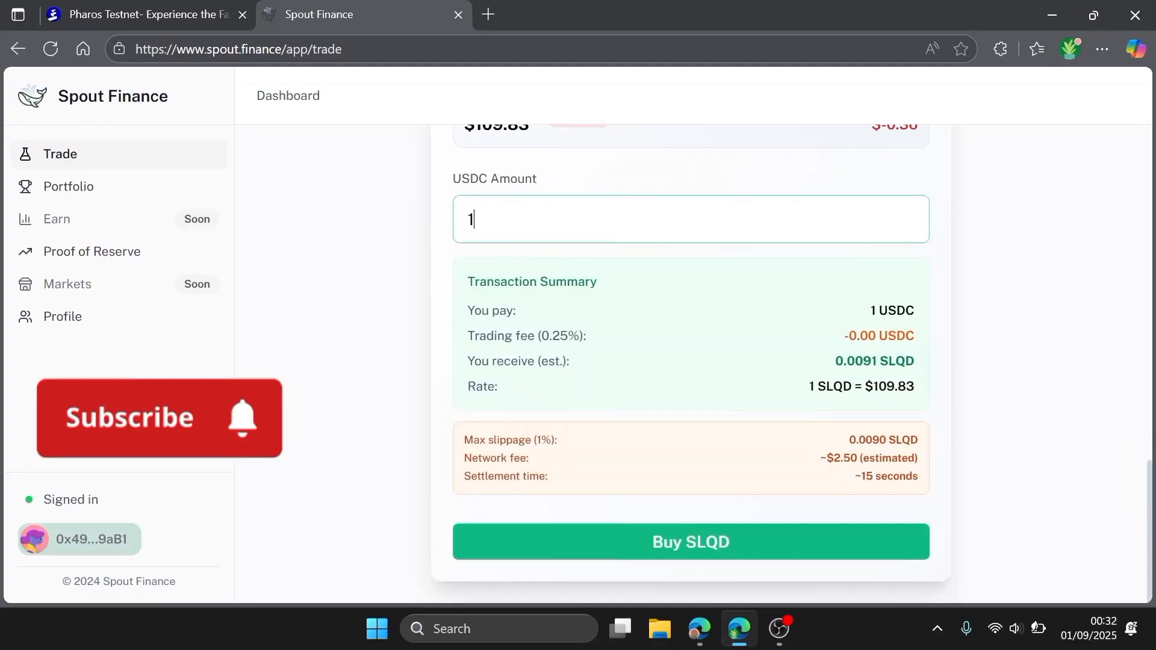
click(159, 418)
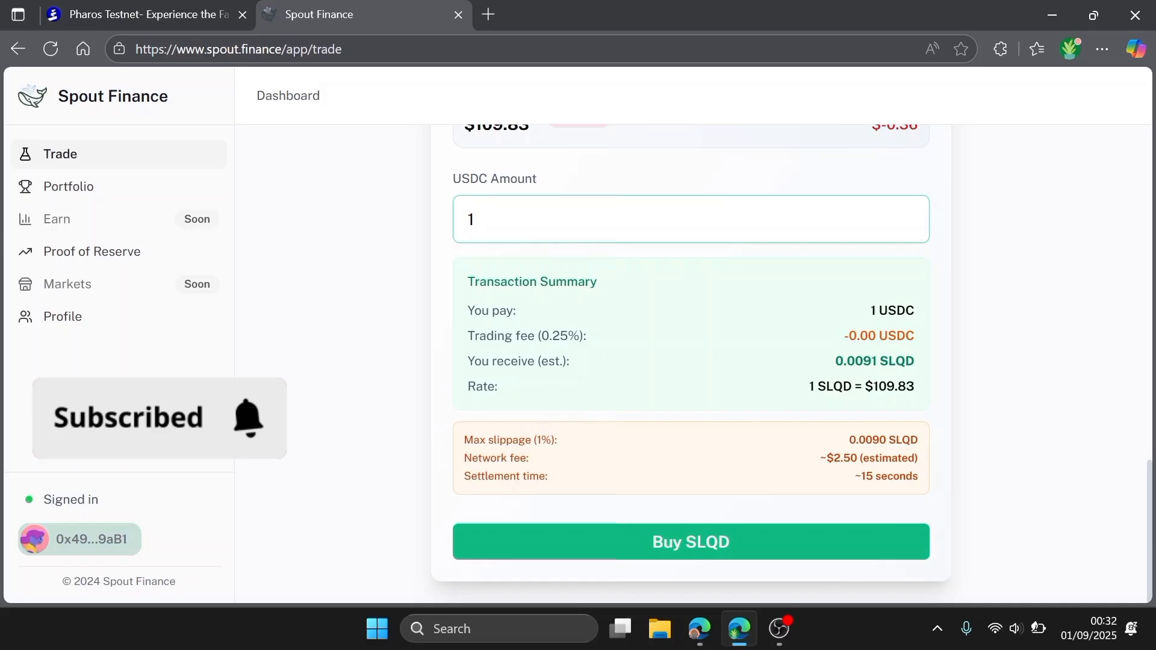
Step: Buy SLQD with 1 USDC, approve the swap, and dismiss the completion dialog
click(159, 418)
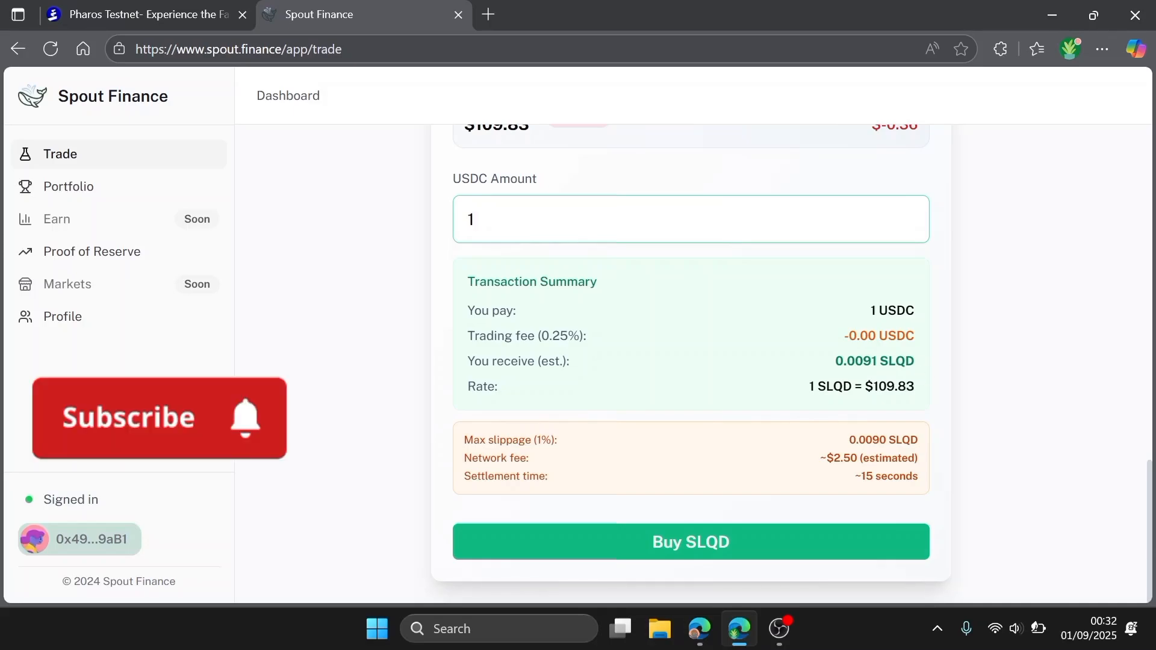
click(690, 542)
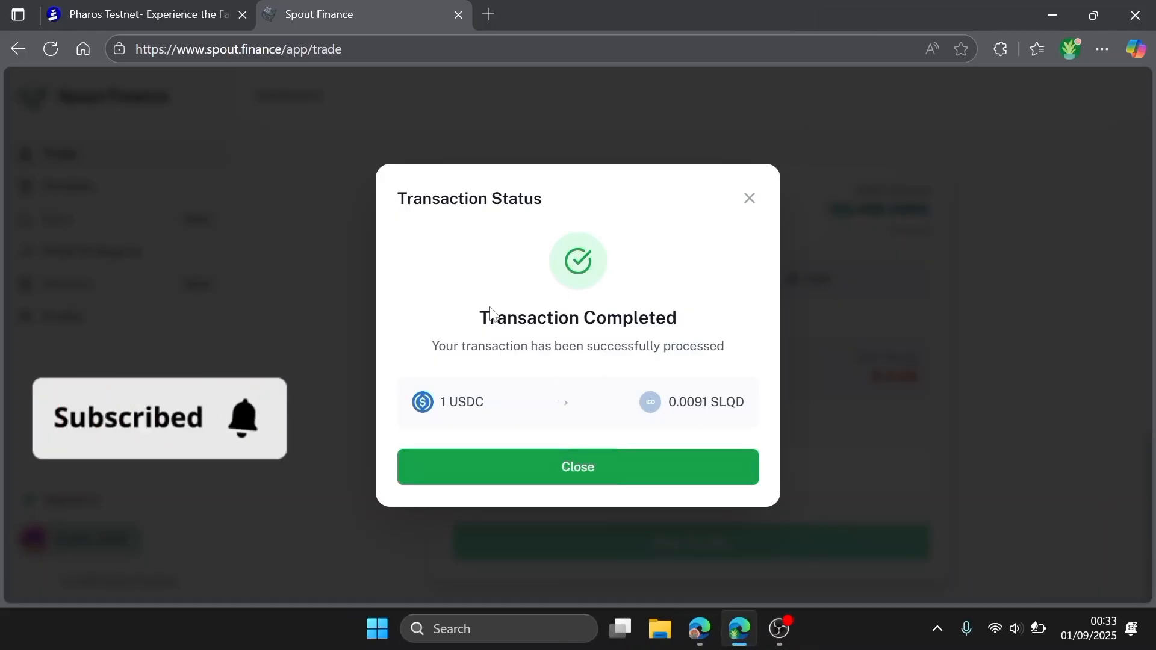
click(578, 467)
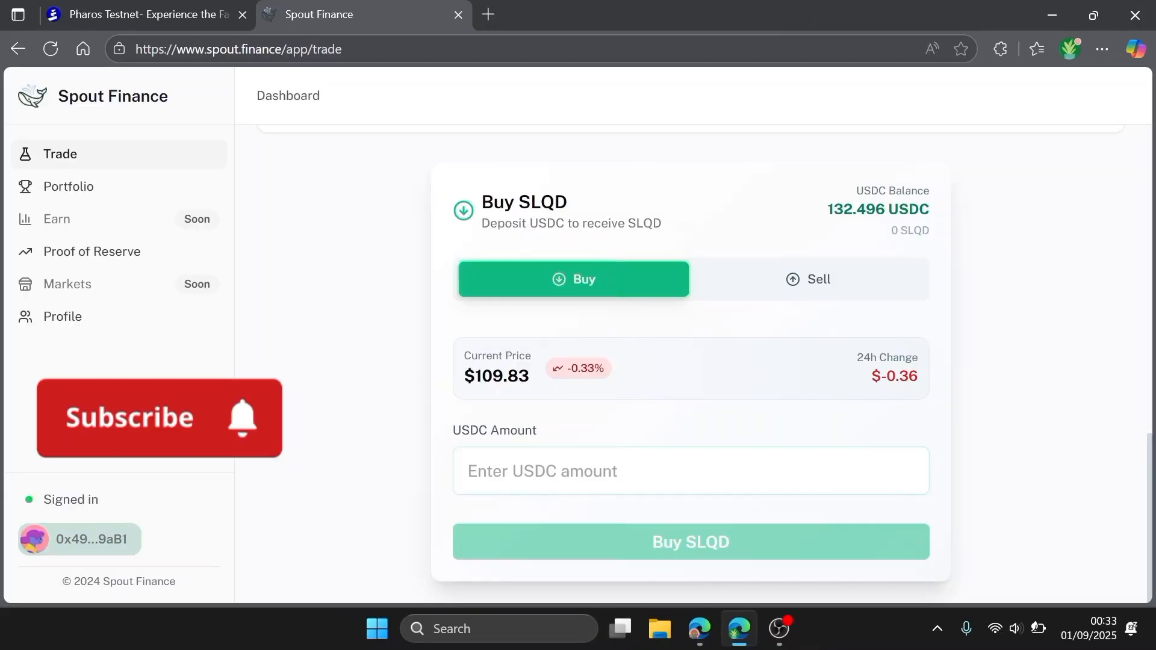
Step: Enter 10000 USDC and review the summary showing 90.8222 SLQD and 25 USDC fee
click(157, 417)
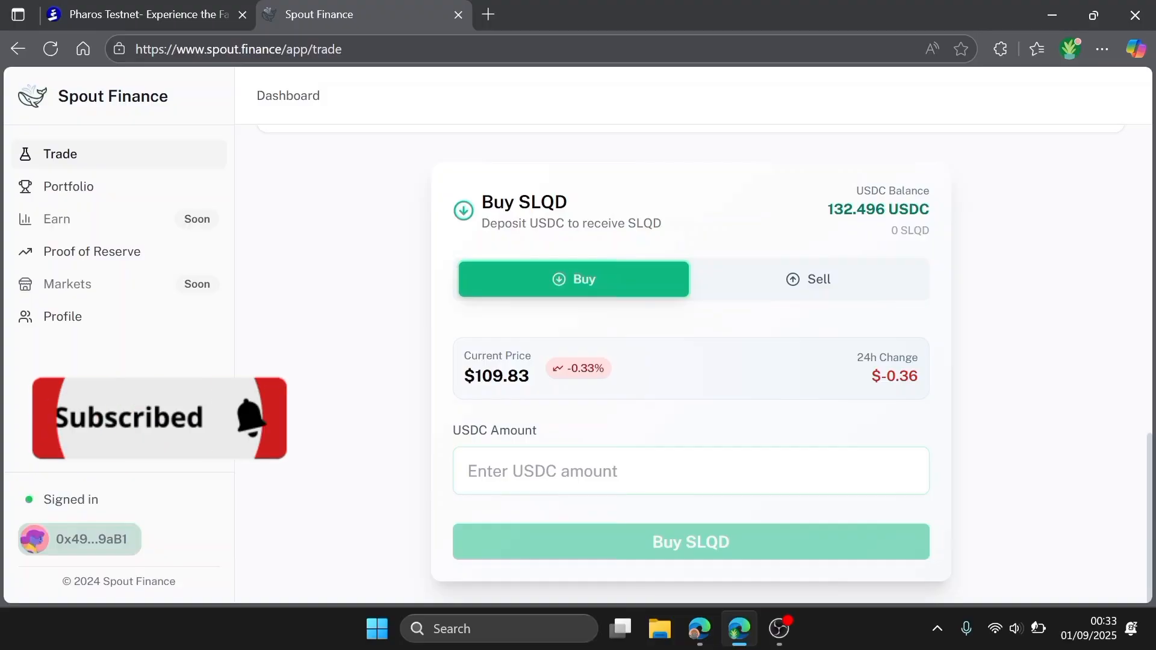
text(10000)
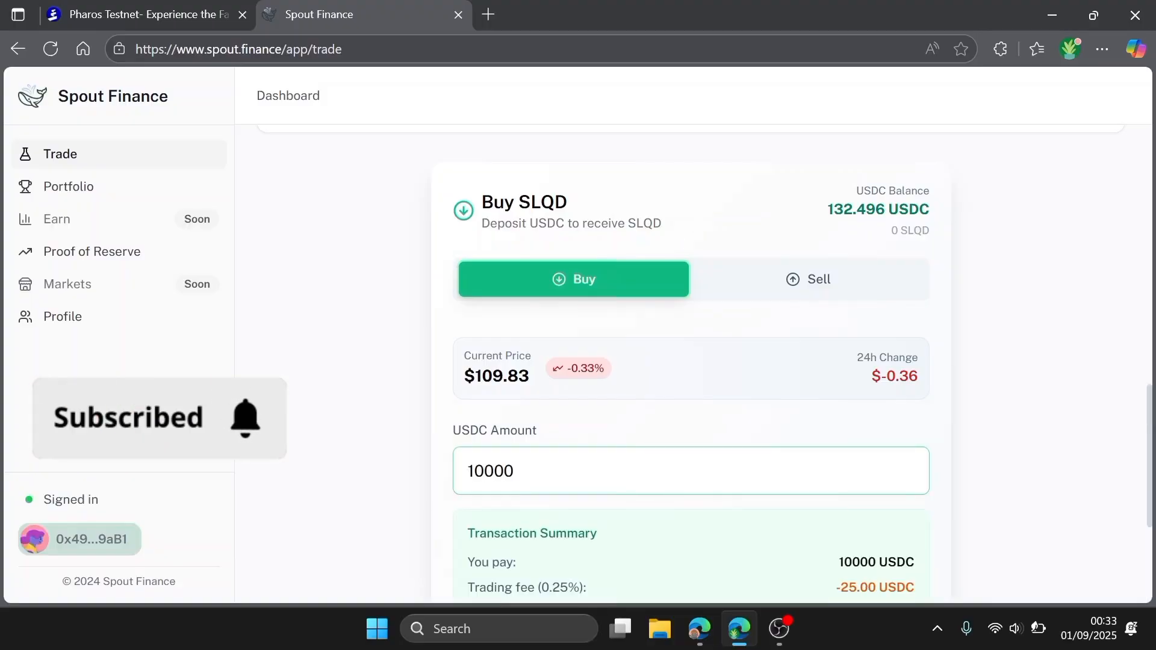
scroll(down, 3)
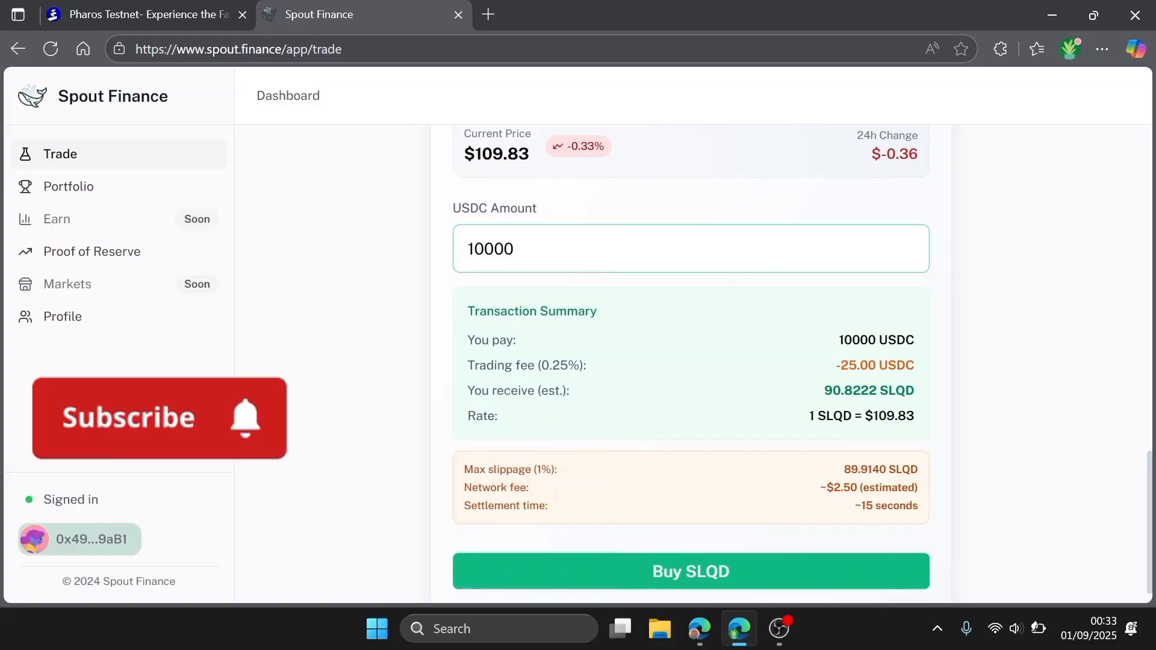
click(158, 418)
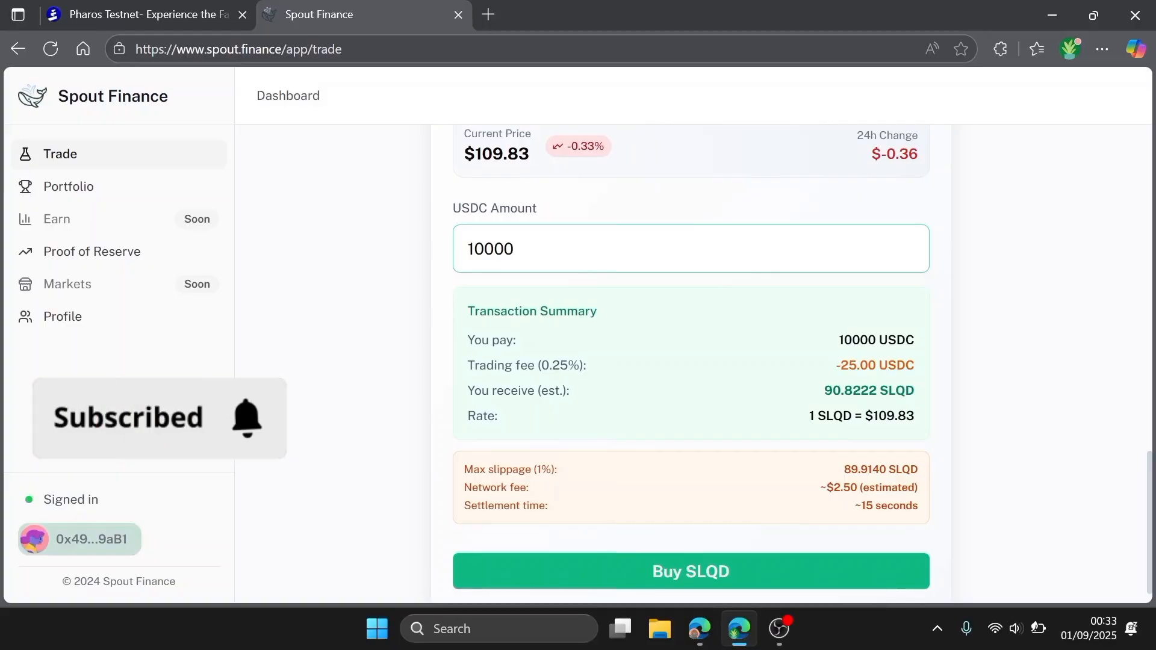
click(159, 418)
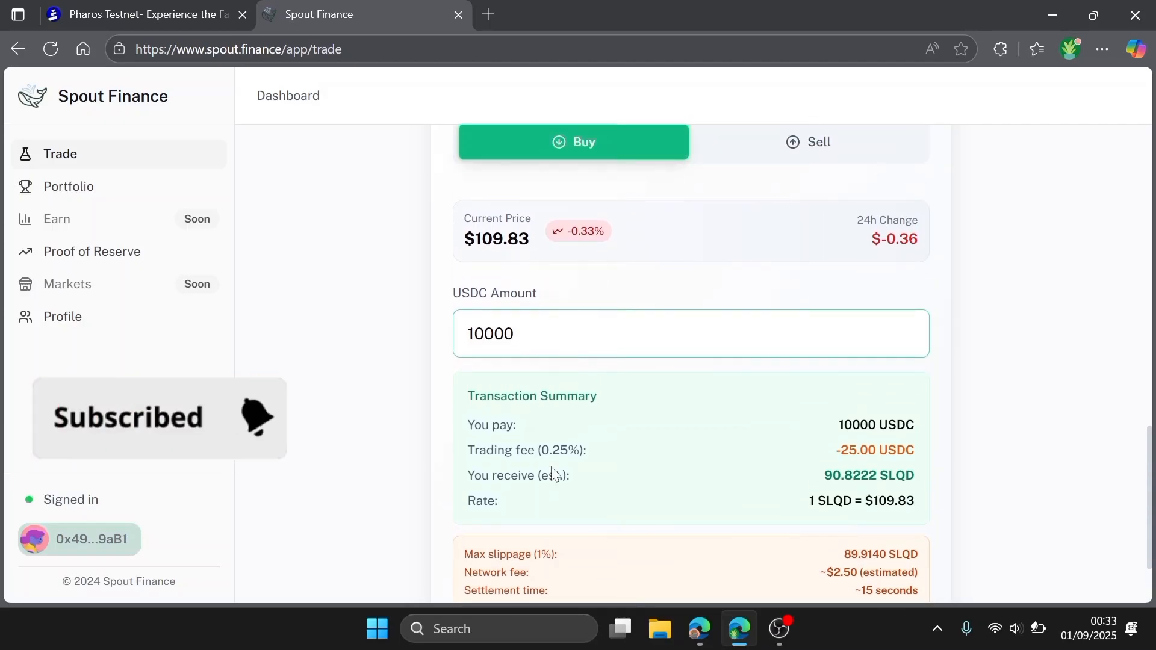
scroll(down, 3)
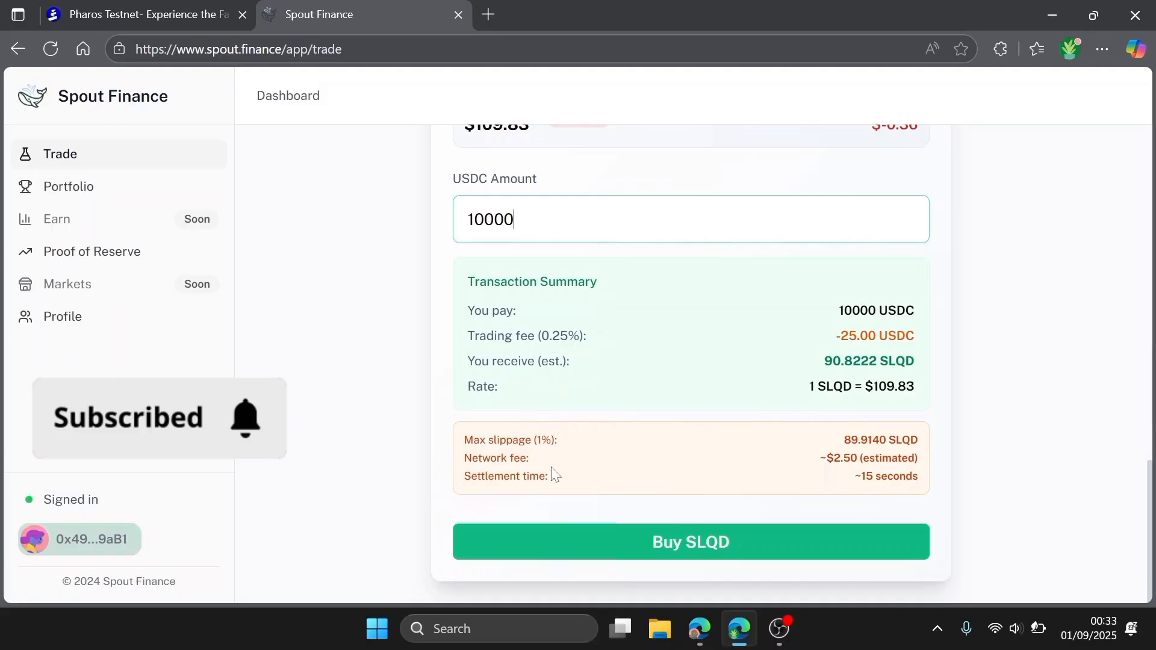
mouse_move(549, 320)
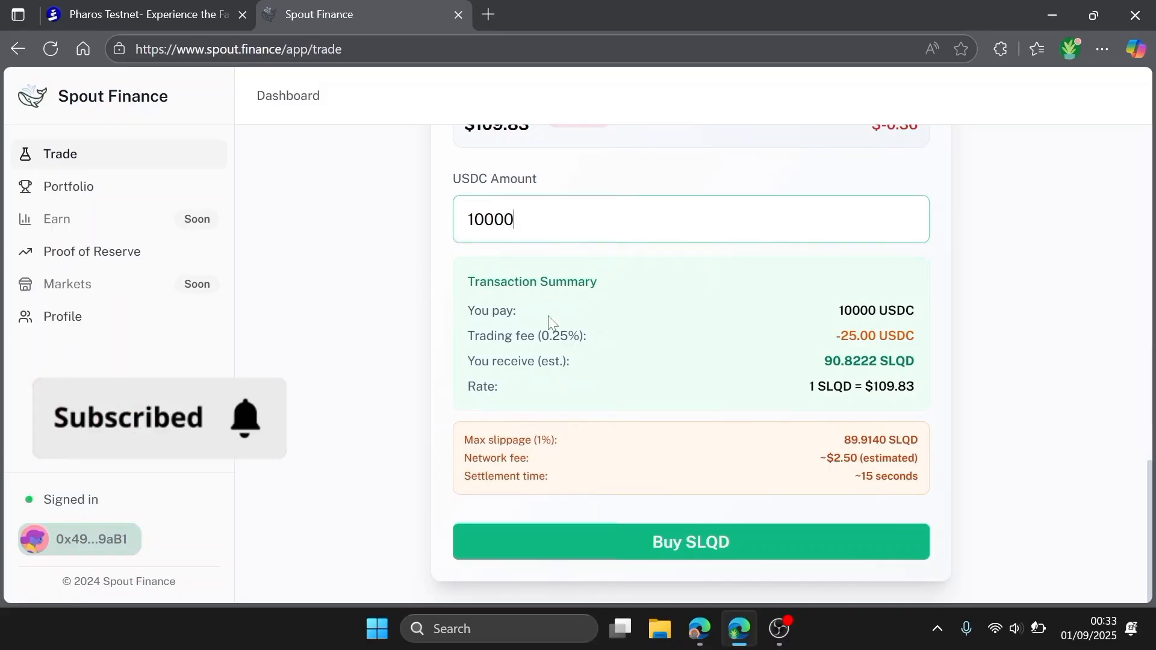
scroll(up, 3)
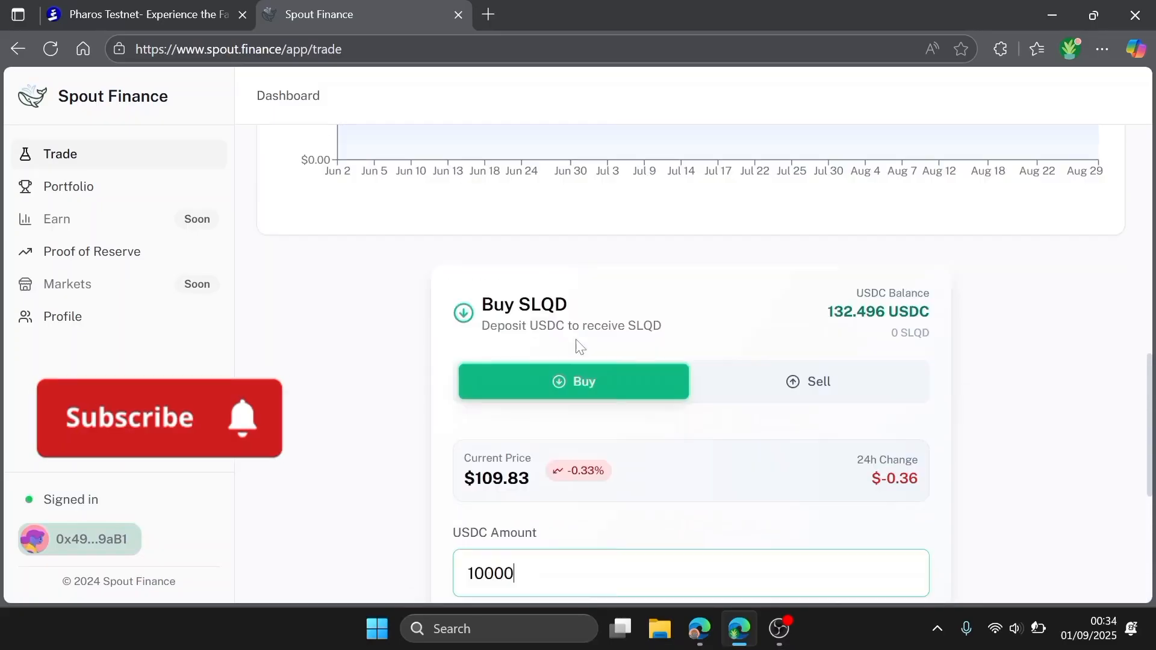